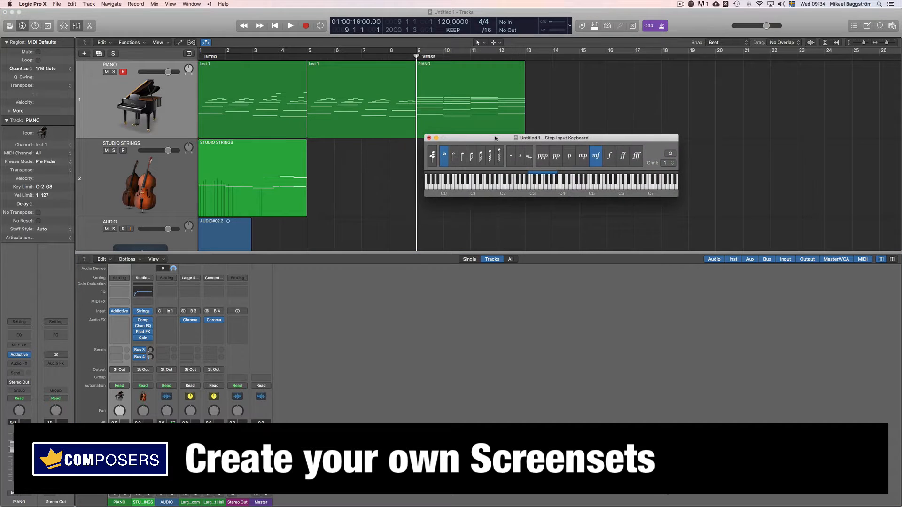
- Close the Step Input Keyboard and detached Mixer so only the Tracks area remains in Screenset 1
left_click_drag(495, 137, 718, 58)
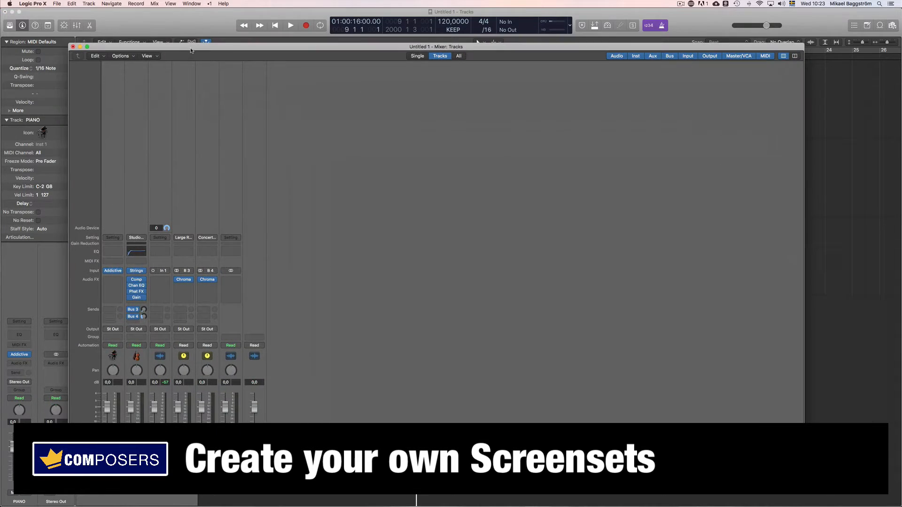
left_click(84, 46)
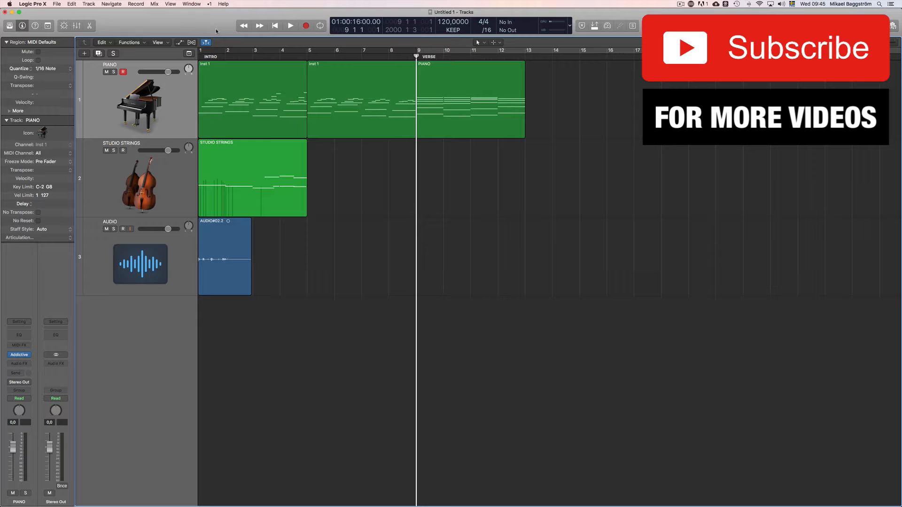
- Confirm Screenset 1 is locked in its menu, then start Screenset 2 with the small Tracks window
left_click(291, 9)
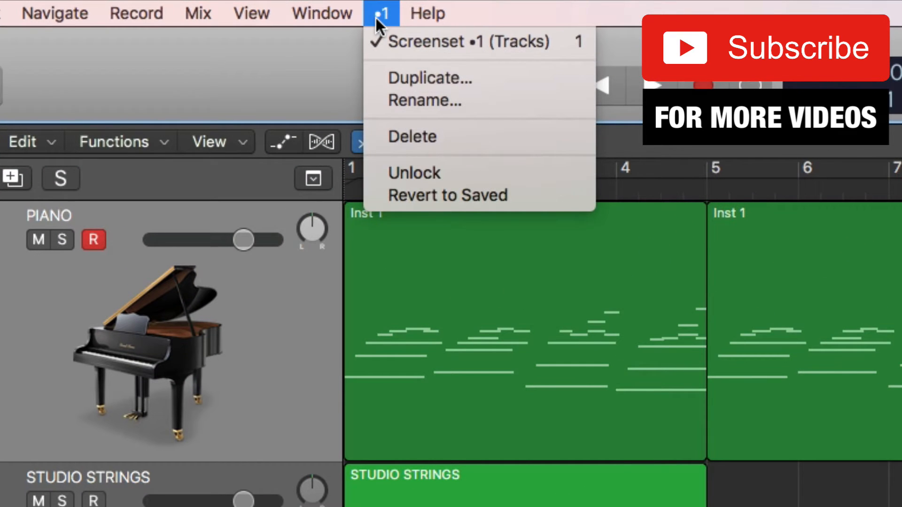
mouse_move(474, 49)
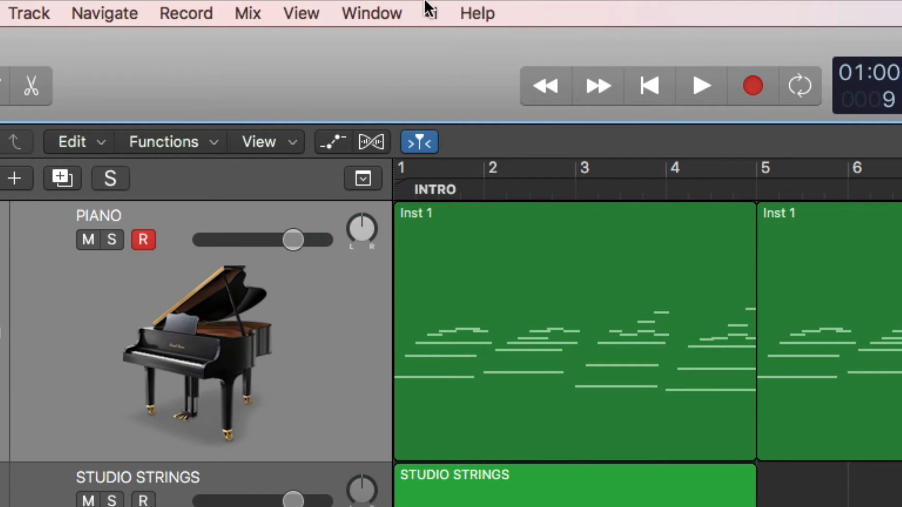
left_click(430, 13)
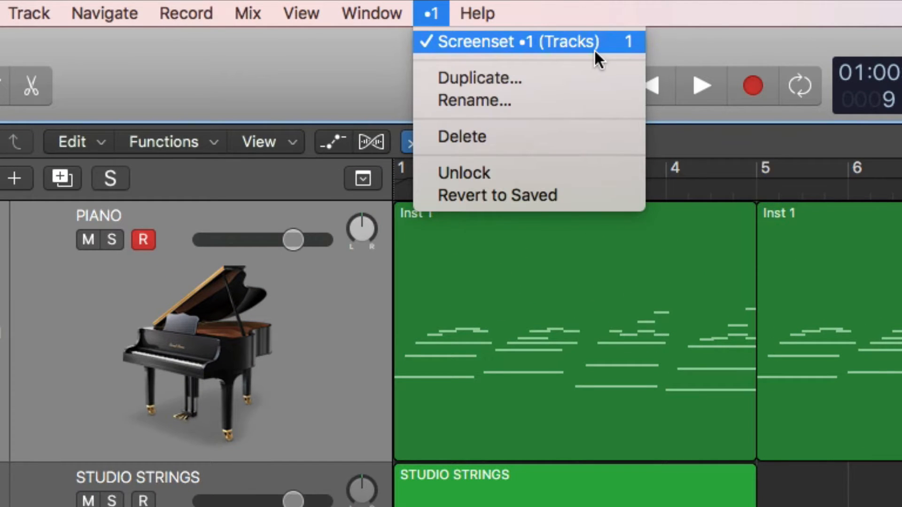
mouse_move(548, 46)
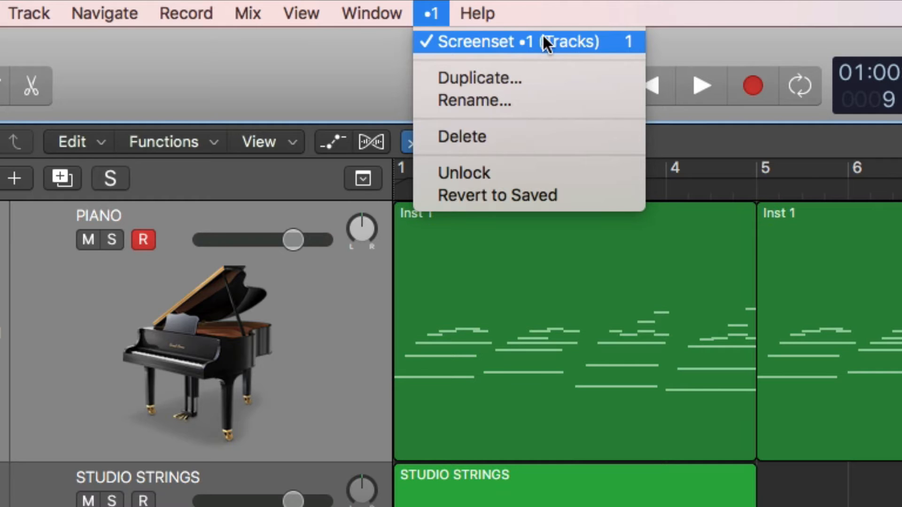
mouse_move(611, 53)
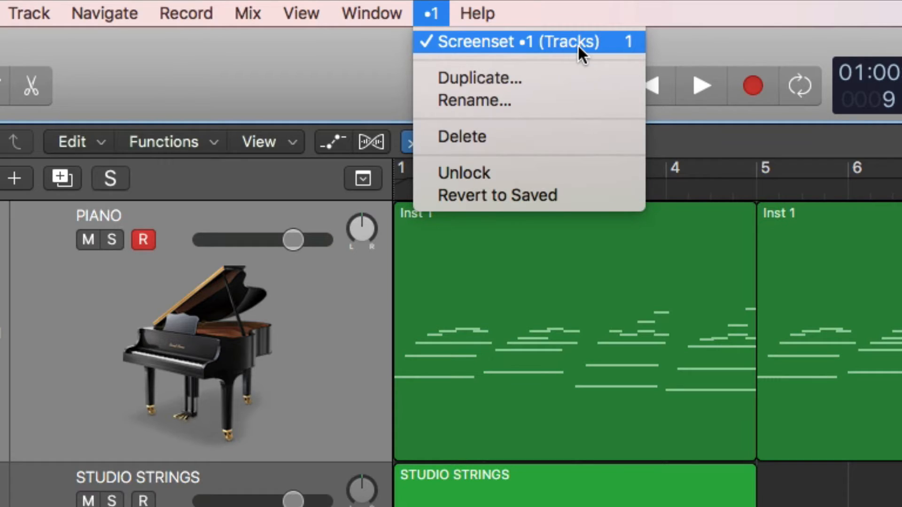
left_click(522, 41)
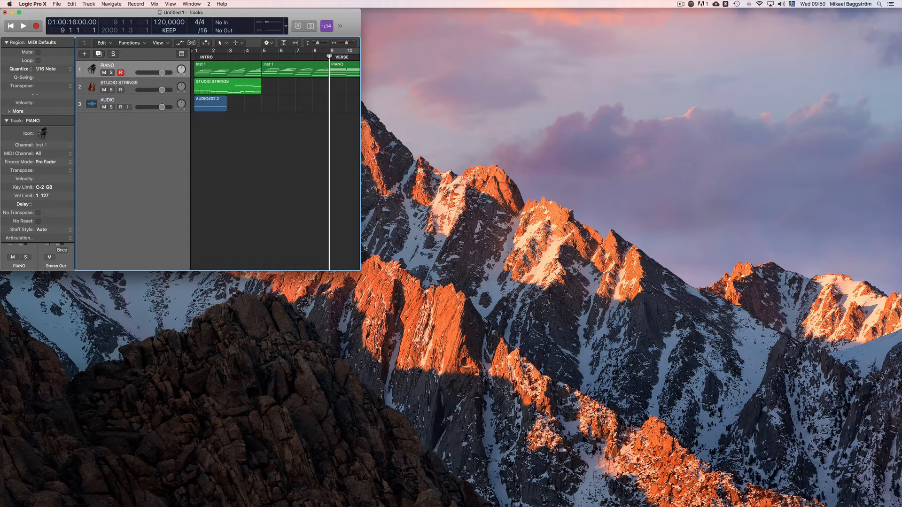
- Replace the Tracks window with a full-screen Mixer and a floating Transport in Screenset 2
left_click(207, 3)
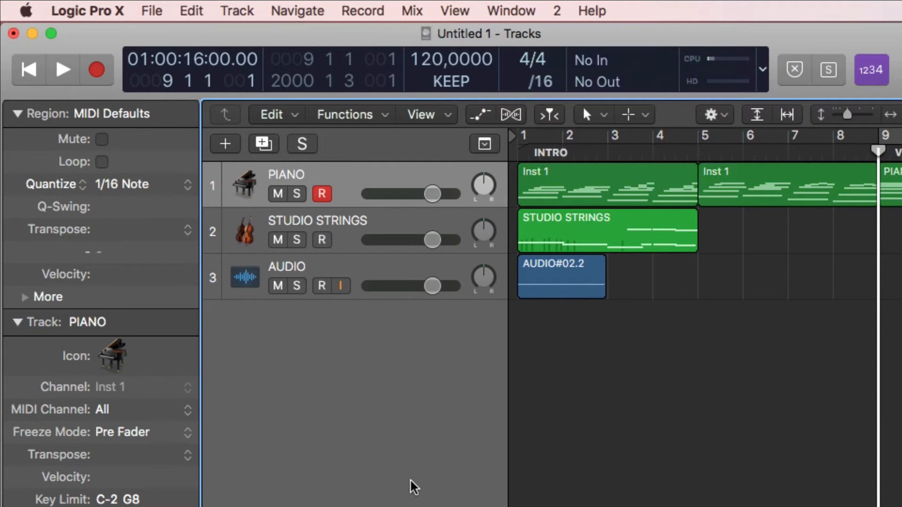
left_click(512, 10)
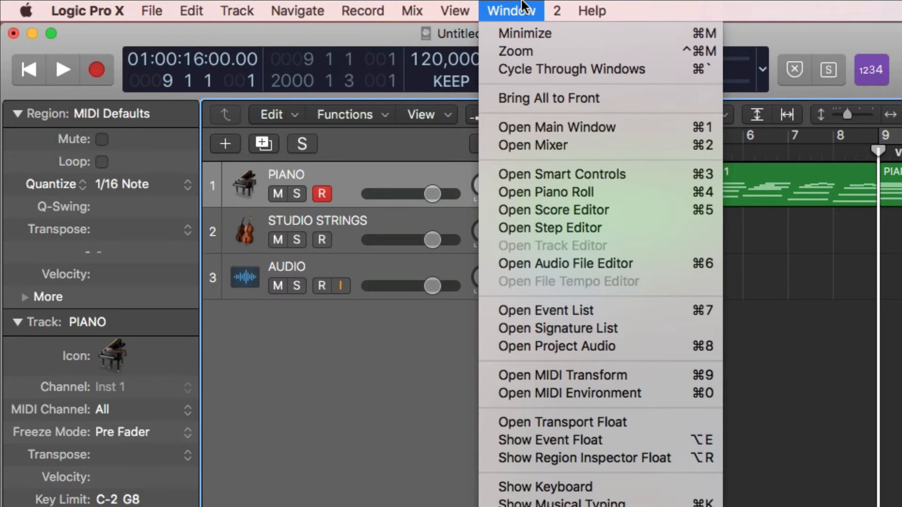
mouse_move(545, 149)
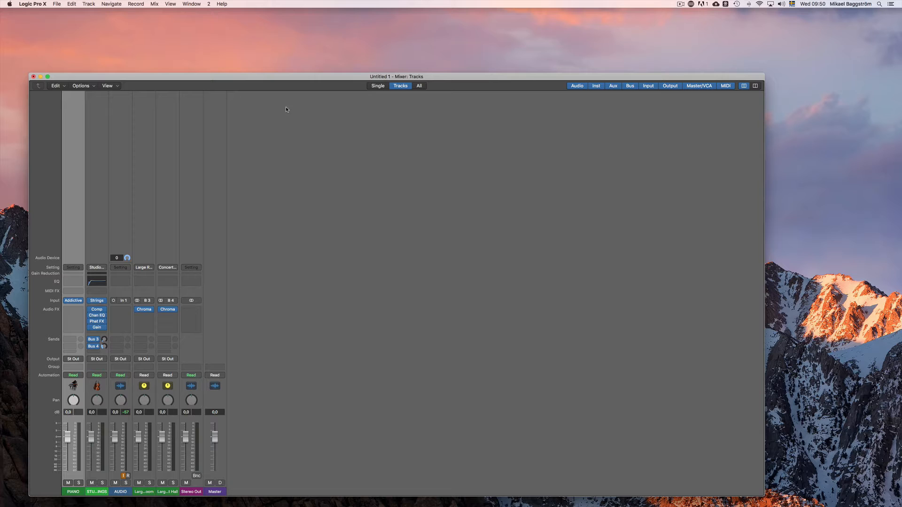
left_click(191, 4)
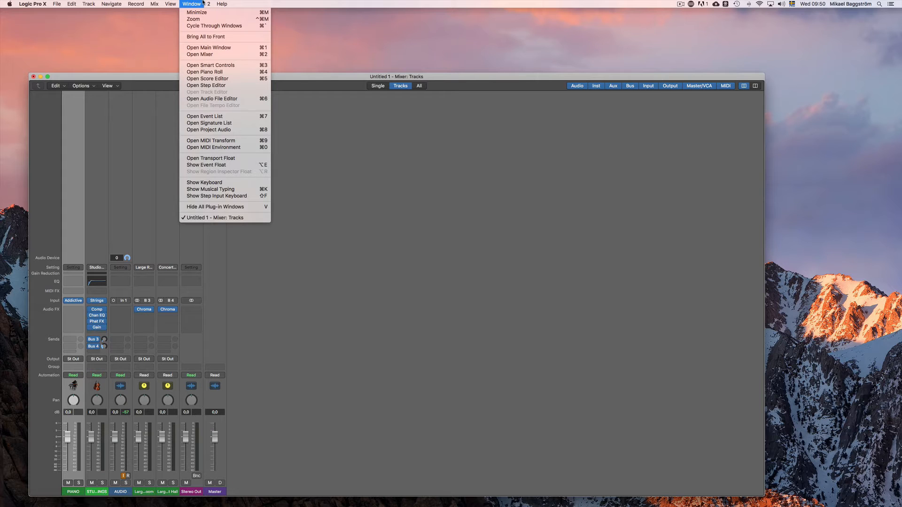
mouse_move(217, 117)
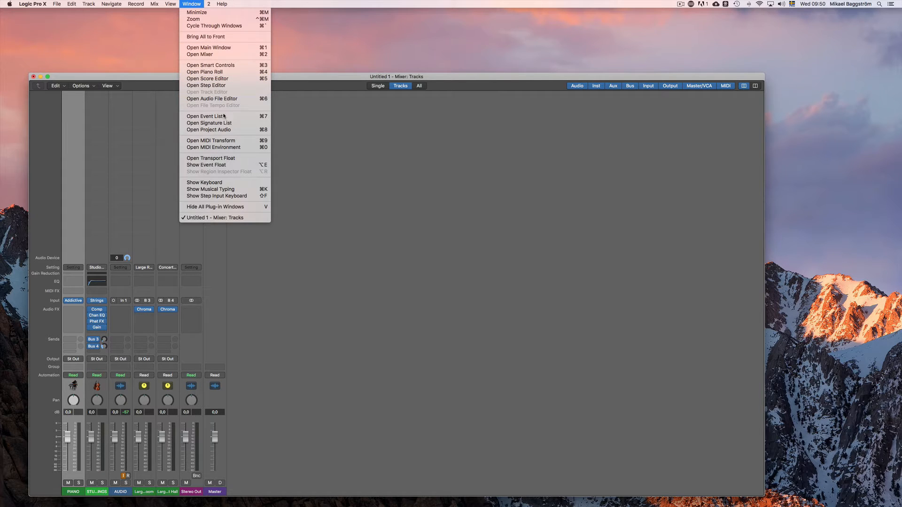
left_click(211, 158)
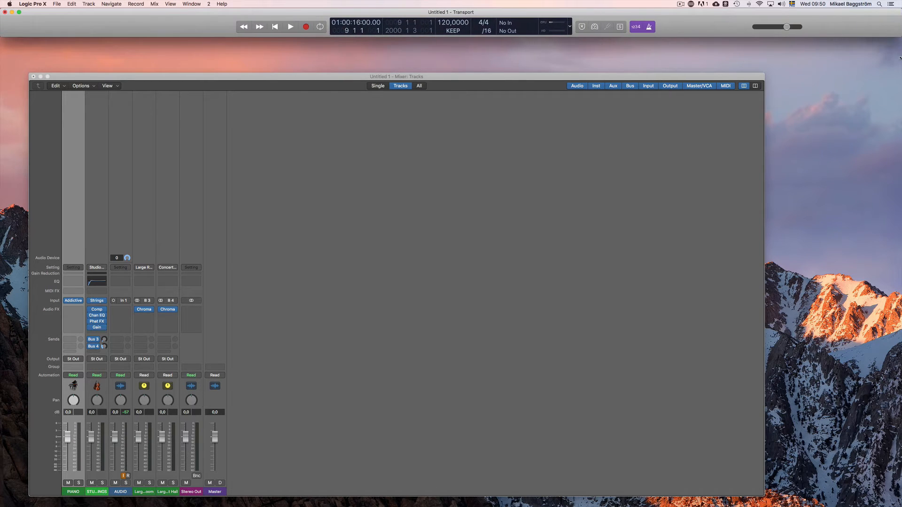
left_click_drag(396, 76, 371, 39)
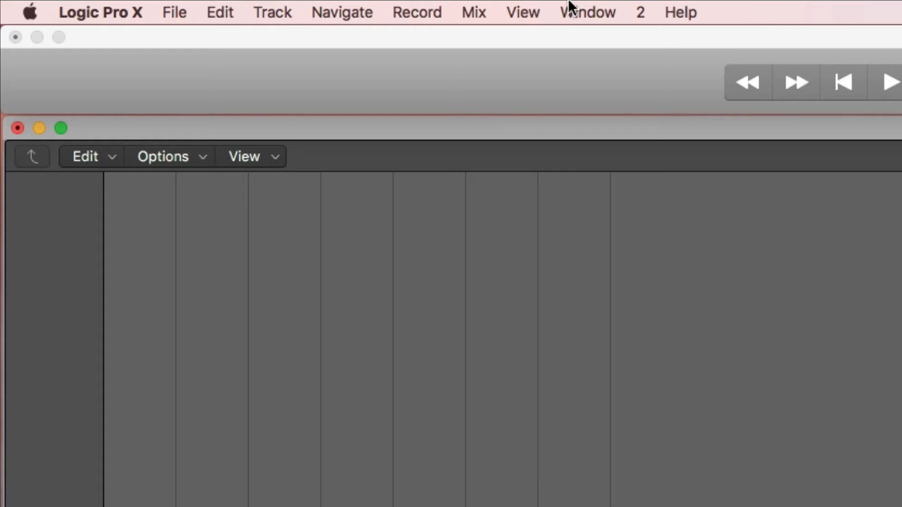
- Lock Screenset 2 from its menu so the Mixer and floating Transport layout stays fixed
left_click(641, 12)
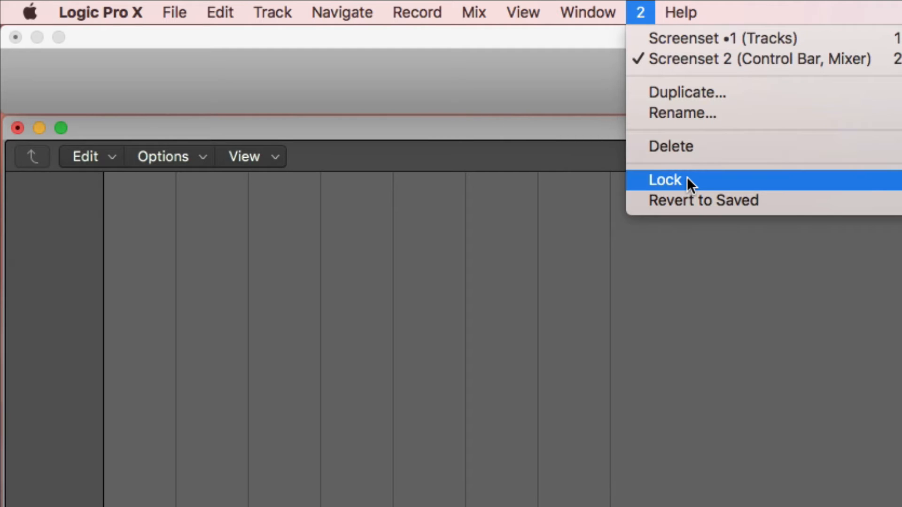
left_click(665, 180)
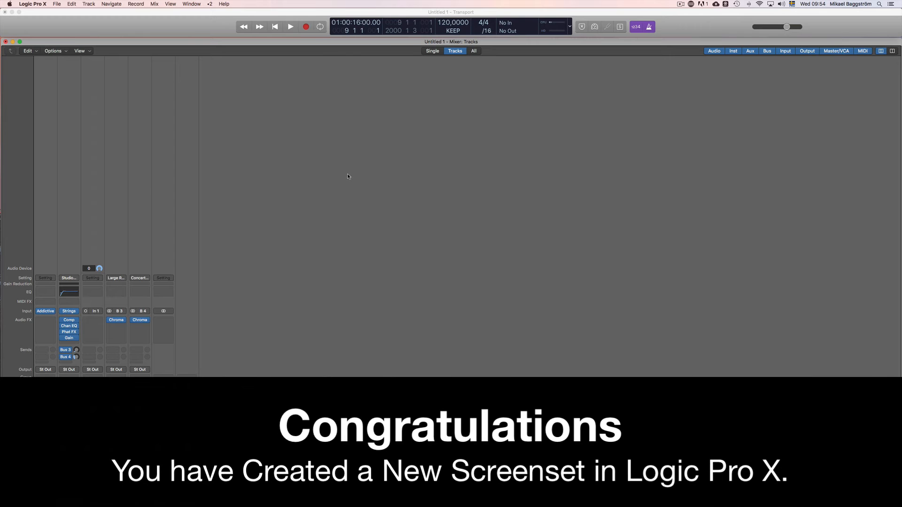
mouse_move(278, 137)
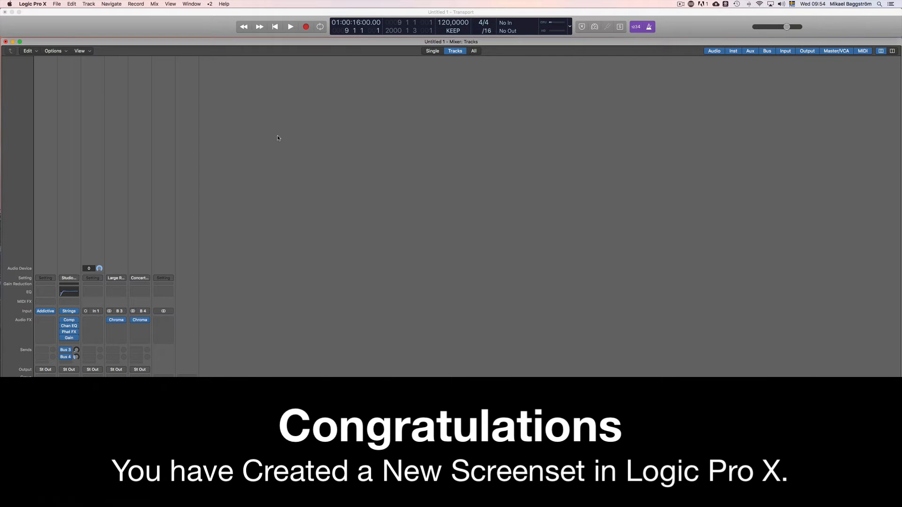
left_click(210, 3)
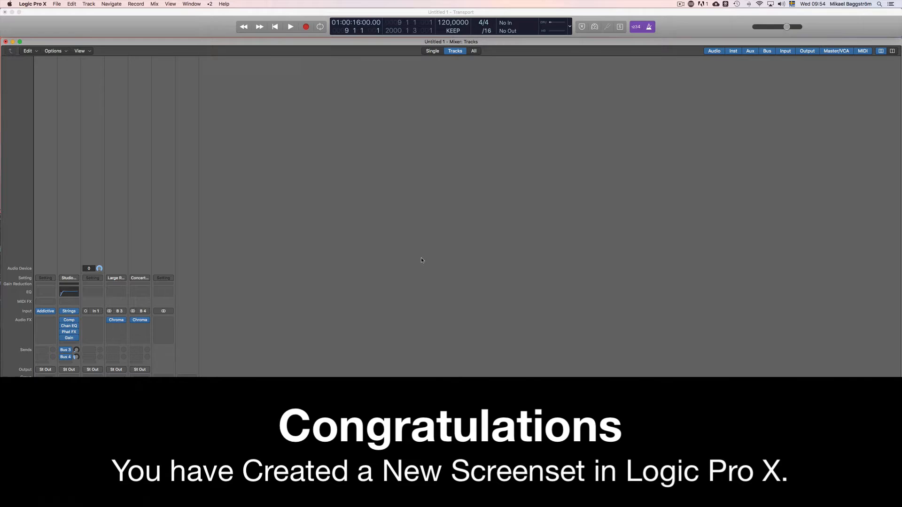
left_click(209, 4)
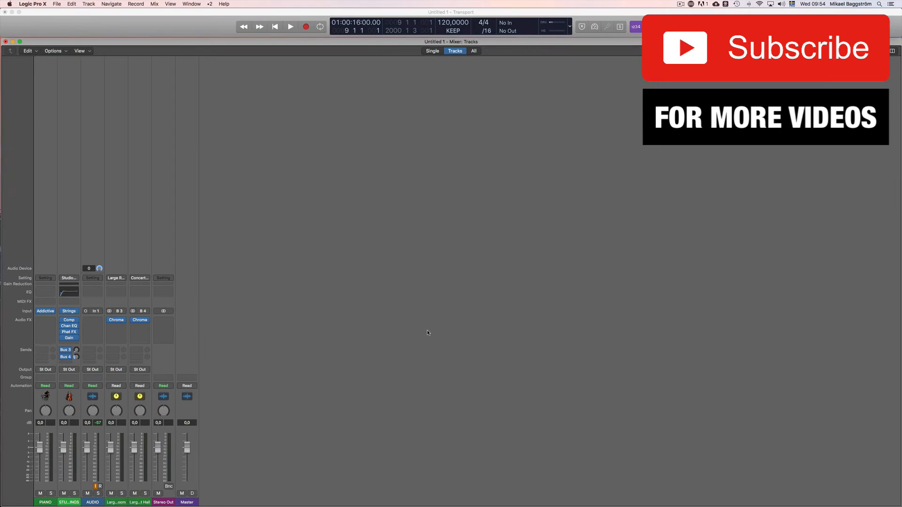
mouse_move(139, 21)
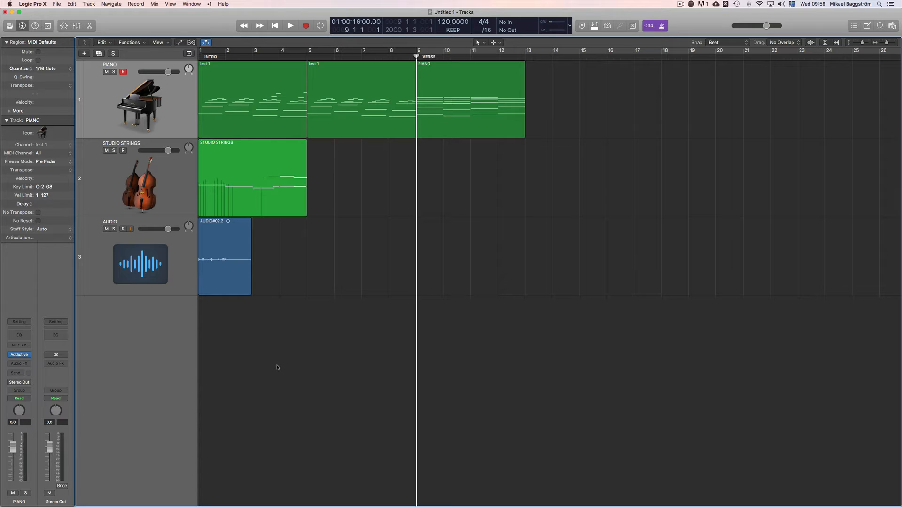
mouse_move(306, 232)
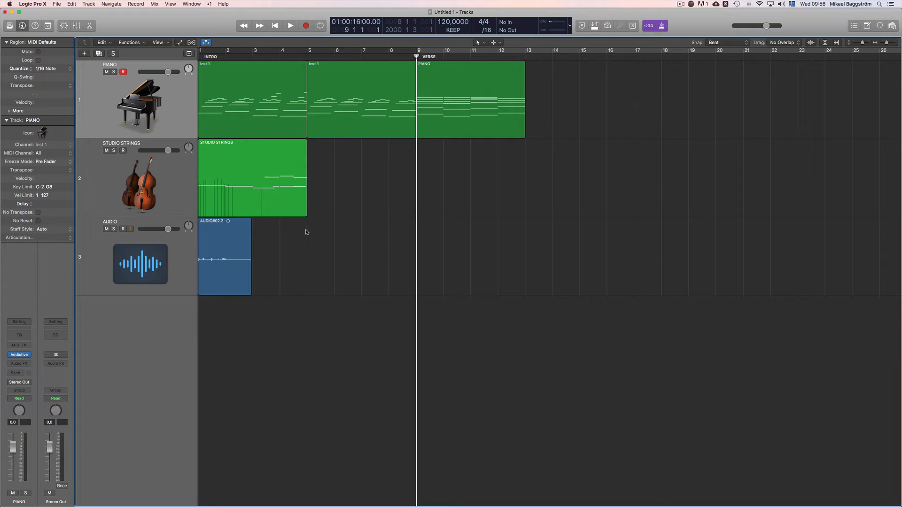
mouse_move(307, 221)
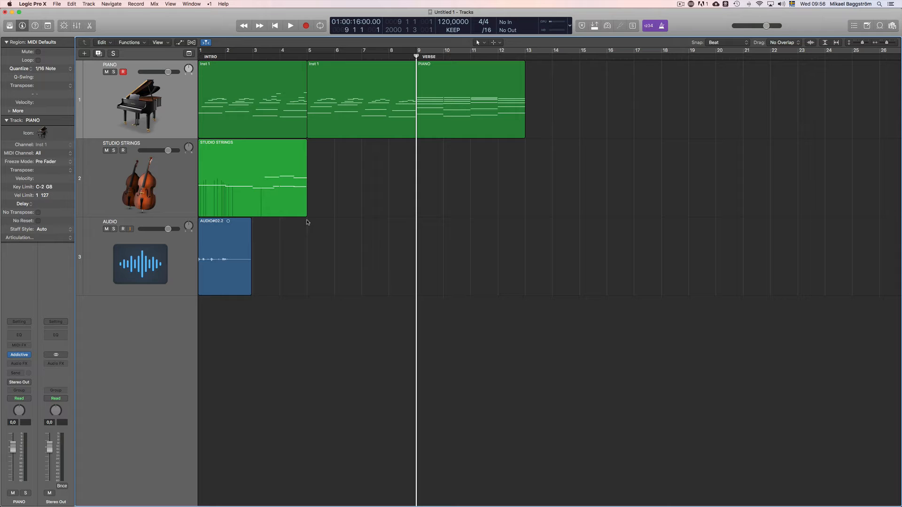
- In Screenset 3 show a standalone Piano Roll for the piano track and close the main Tracks window
left_click(208, 4)
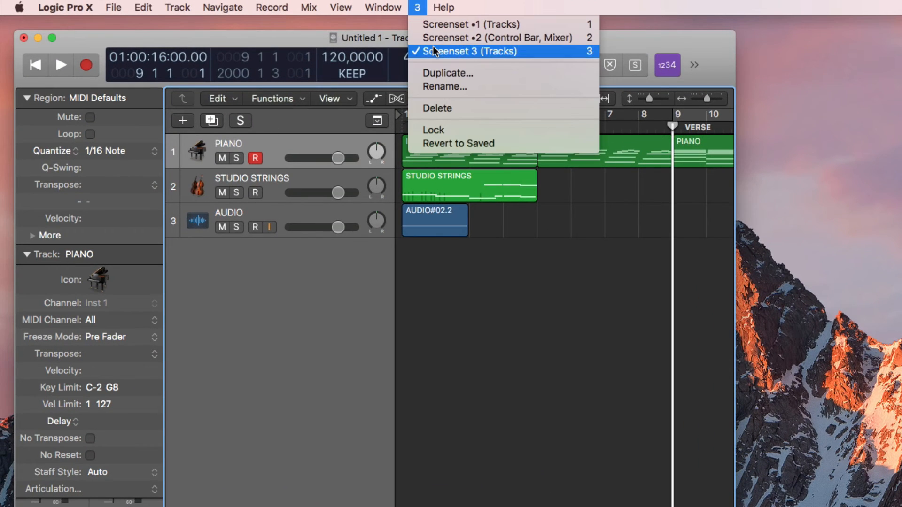
left_click(471, 51)
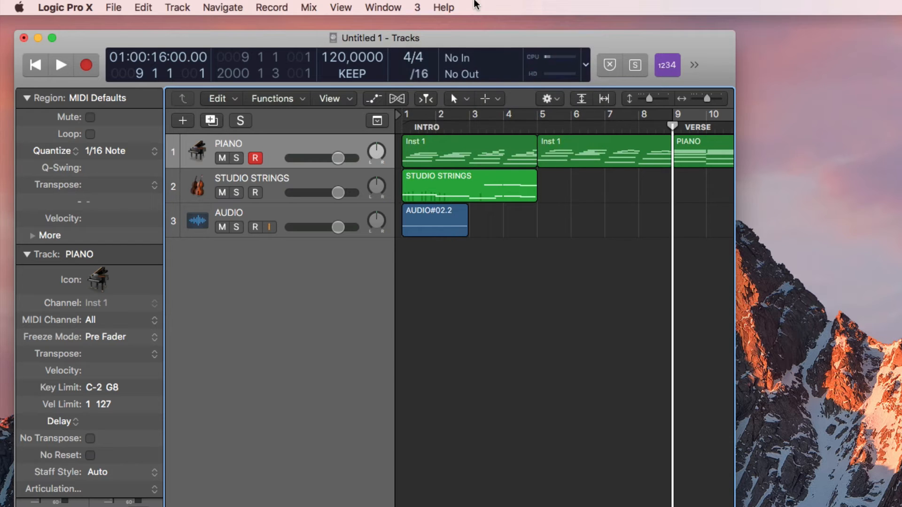
left_click(383, 7)
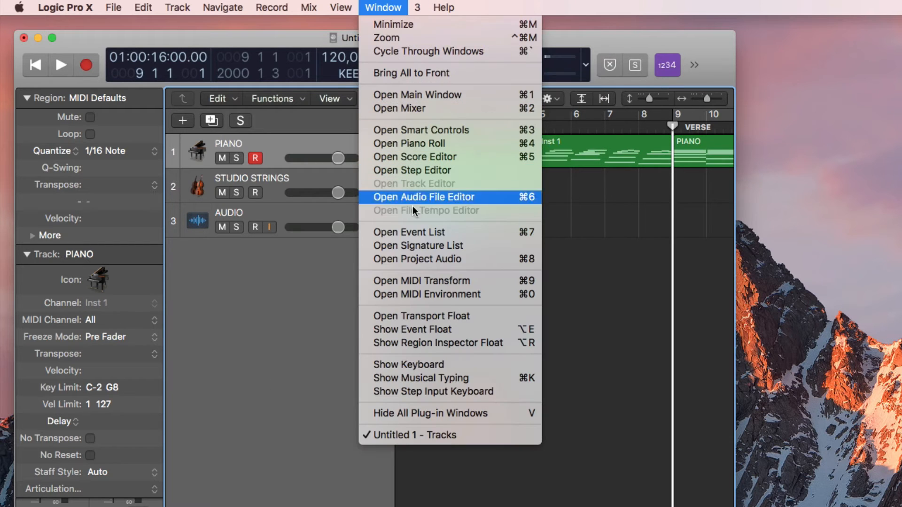
mouse_move(432, 321)
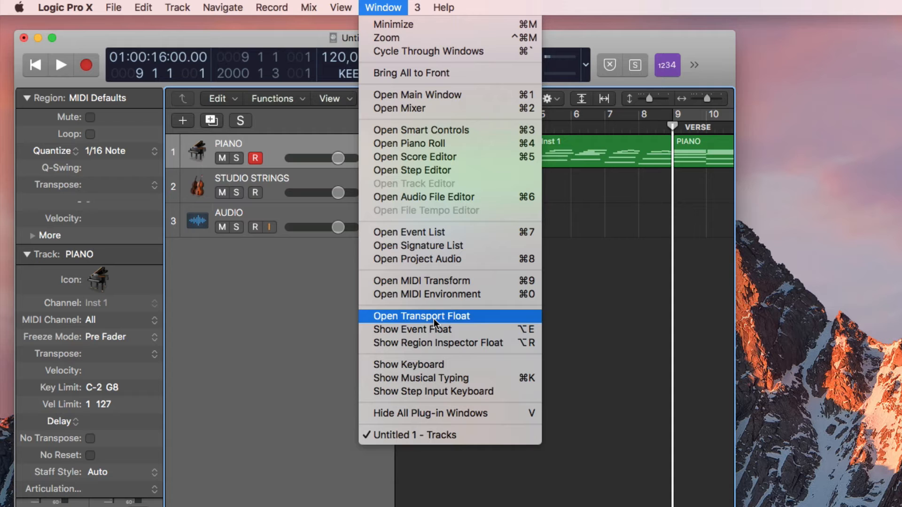
left_click(434, 315)
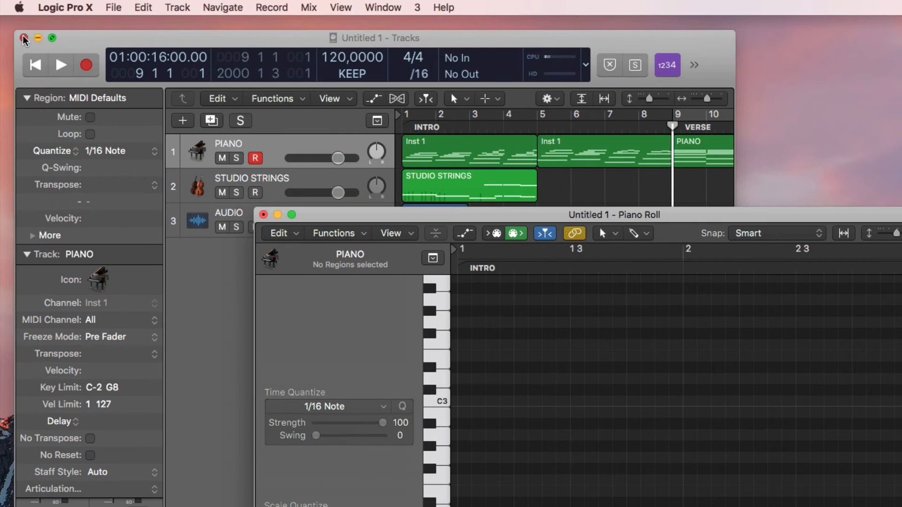
left_click(383, 8)
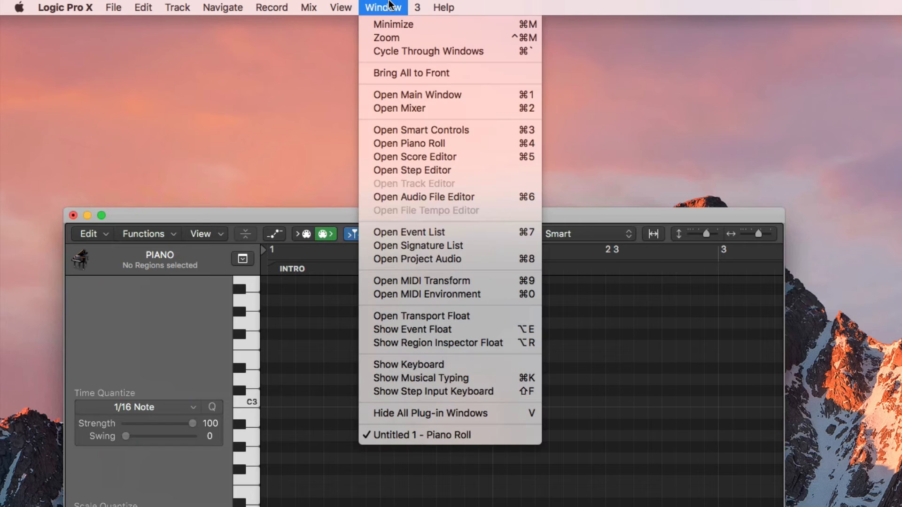
mouse_move(451, 346)
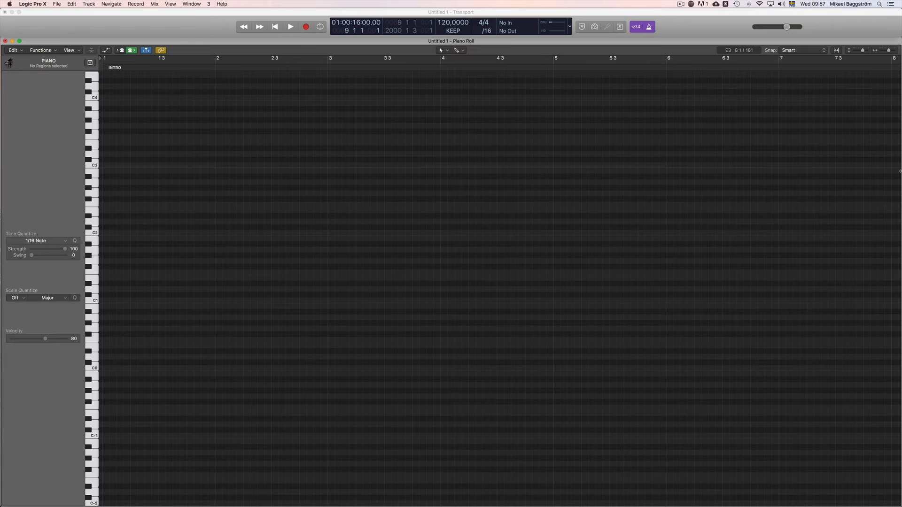
mouse_move(181, 137)
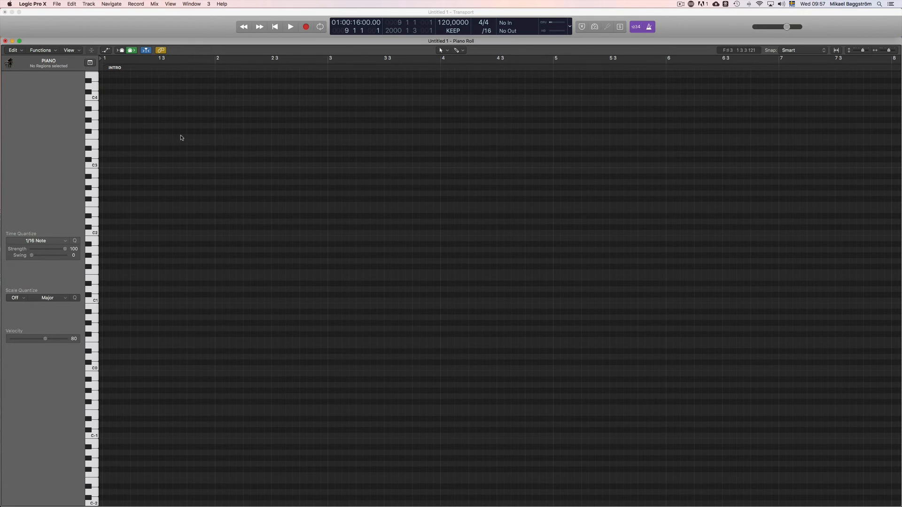
- Lock Screenset 3 as 'Control Bar, Piano Roll' and recall Screenset 1's Tracks layout
left_click(210, 4)
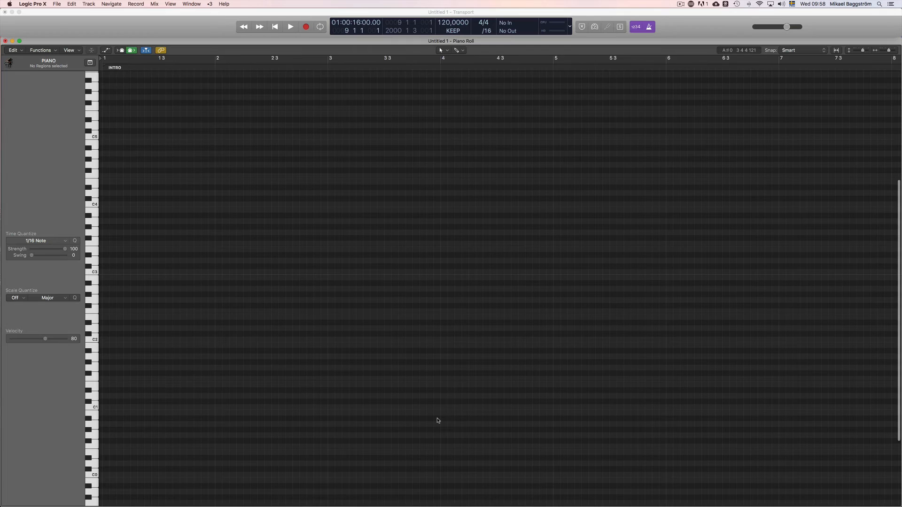
scroll("right", 3)
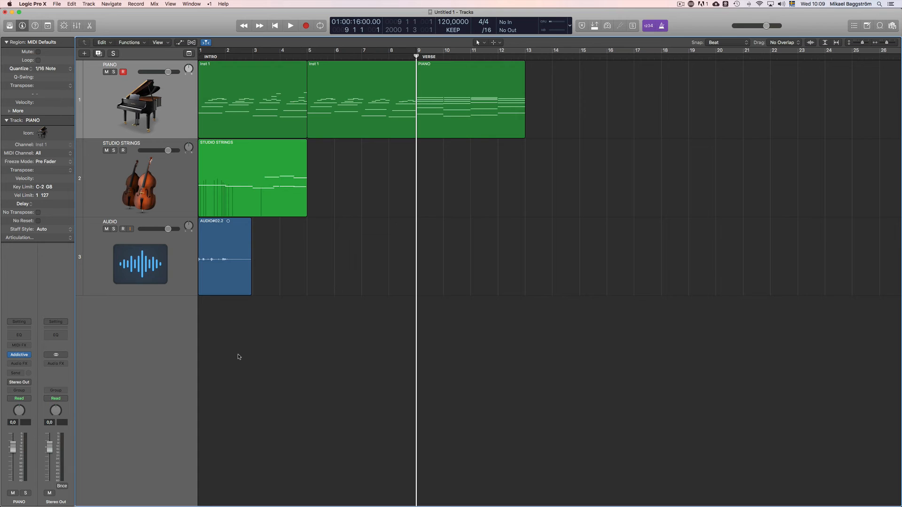
mouse_move(396, 199)
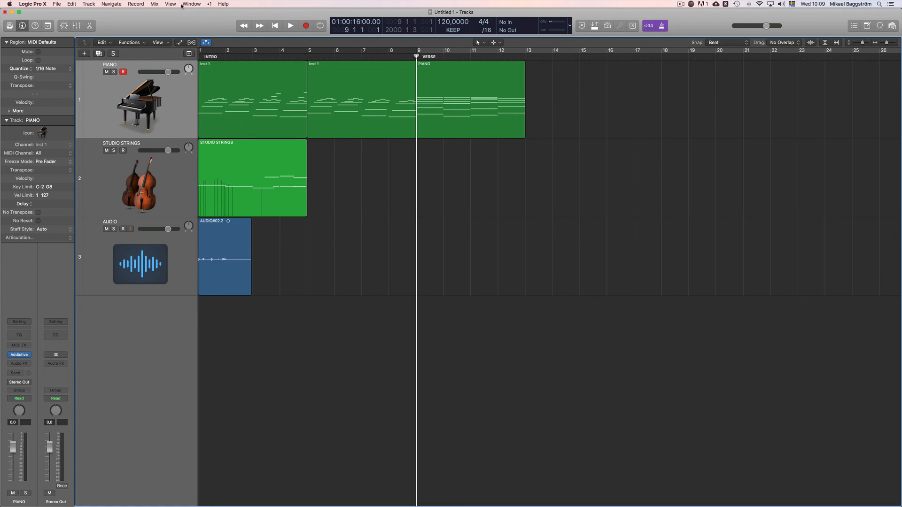
- Unlock Screenset 1 and show the project Note Pad beside its tracks area
left_click(209, 4)
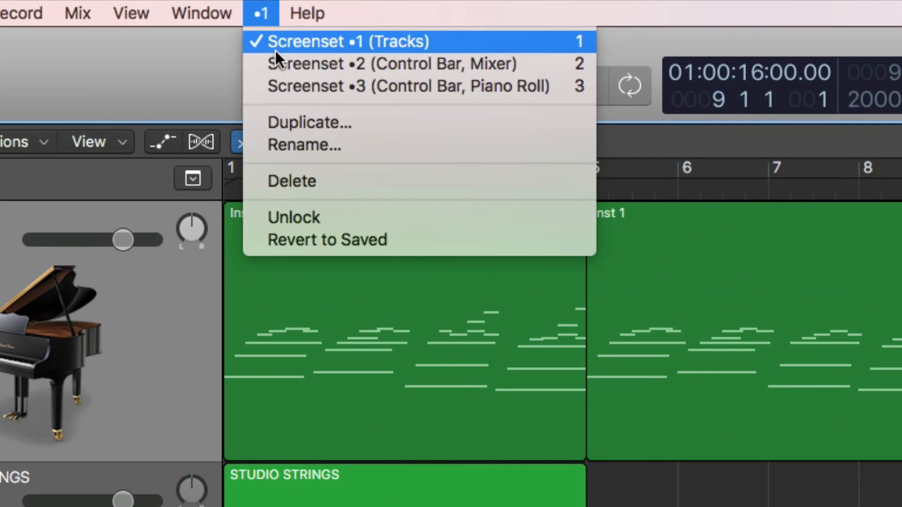
mouse_move(333, 226)
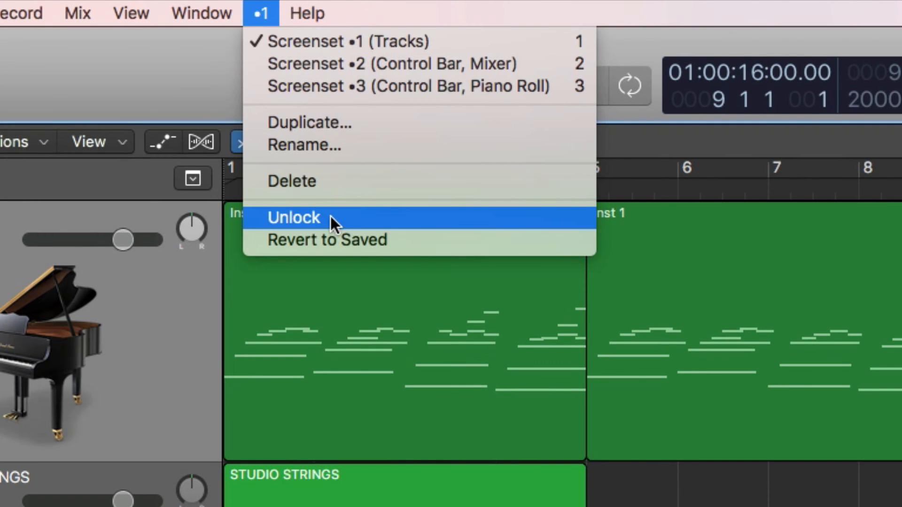
left_click(293, 218)
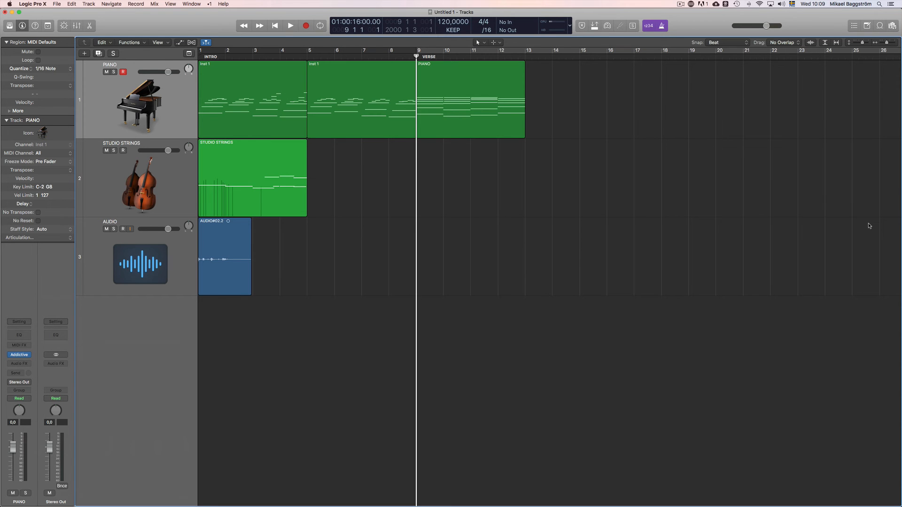
left_click(206, 3)
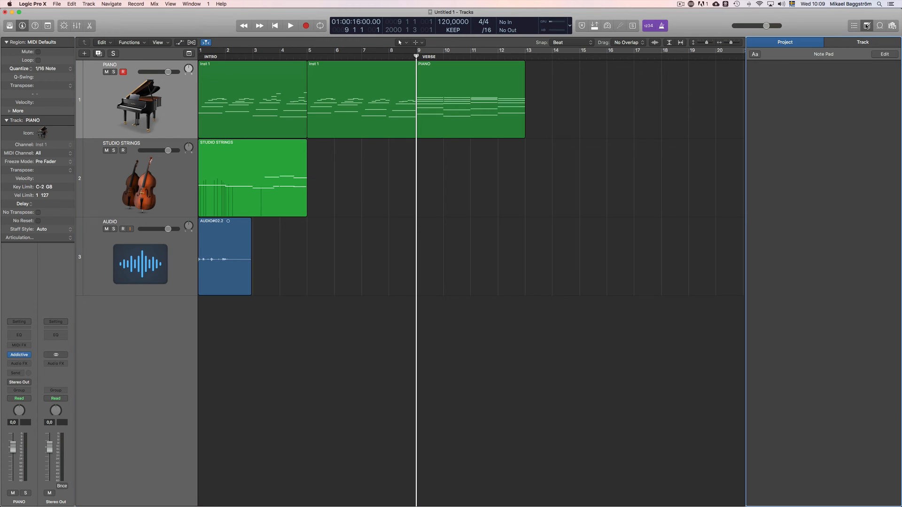
- Rename Screenset 1 to 'Tracks/Project' and lock it again from the Screenset menu
left_click(204, 4)
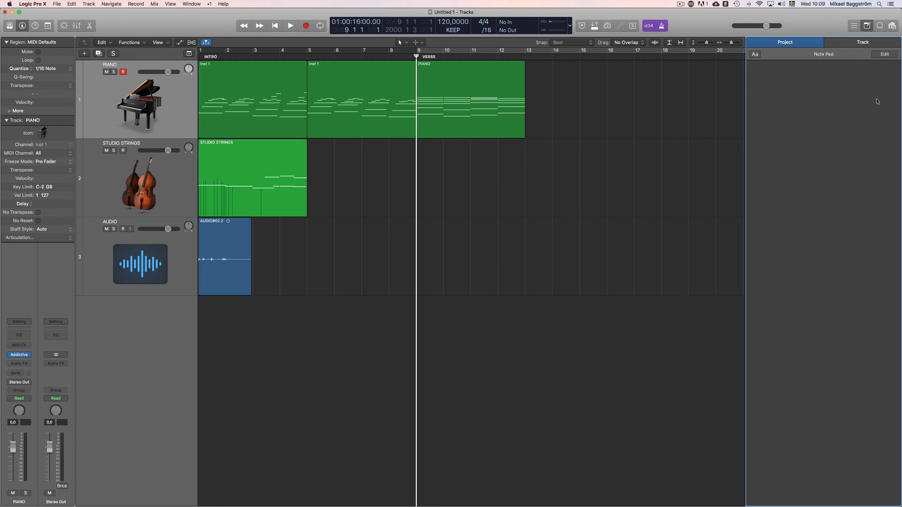
mouse_move(832, 184)
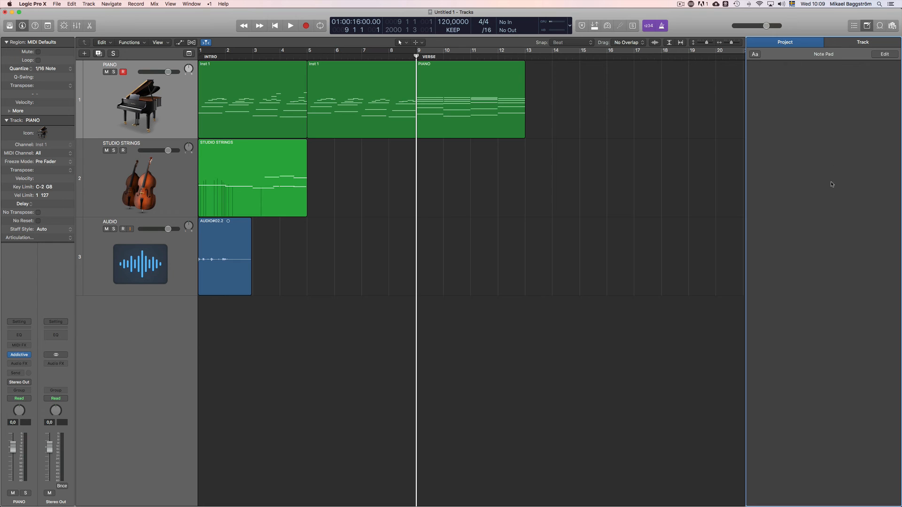
left_click(209, 4)
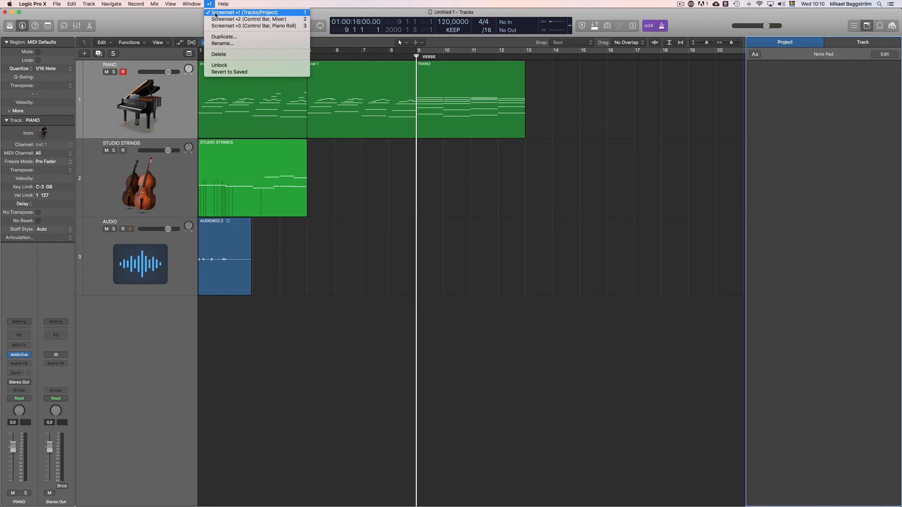